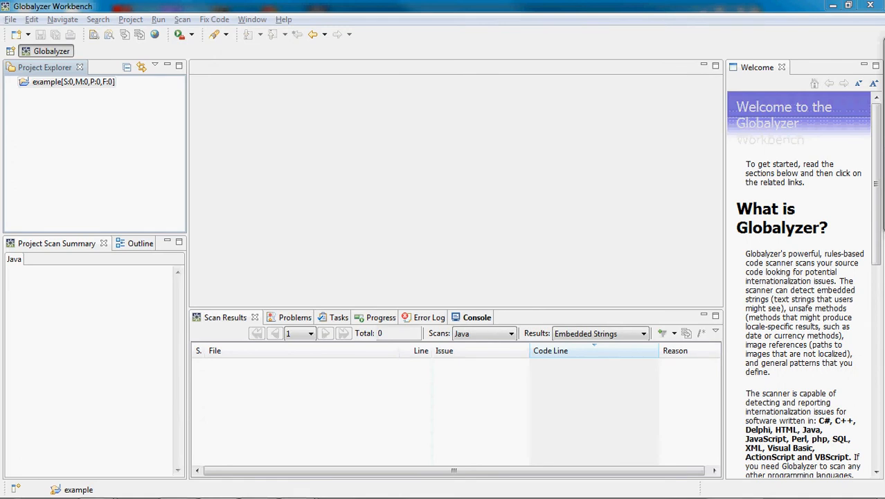
pyautogui.moveTo(79, 161)
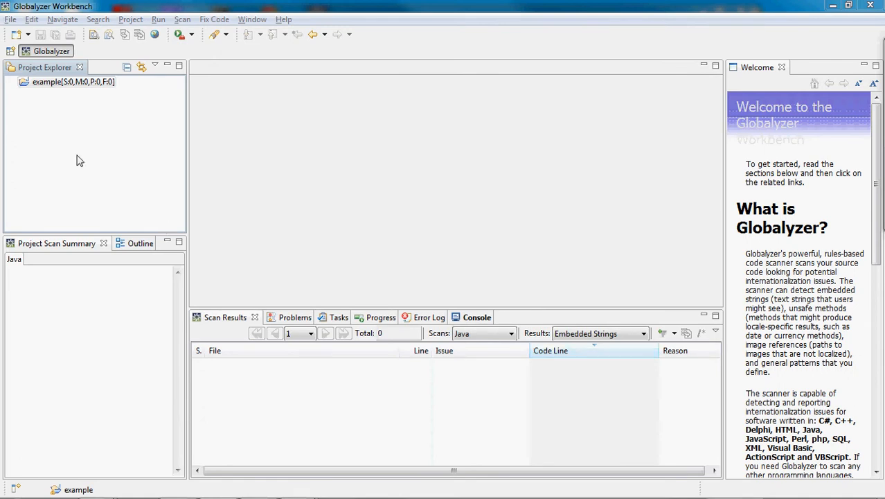
# Expand example > src > com.lingoport.demo.java and open ExampleMain.java in the editor
pyautogui.click(73, 82)
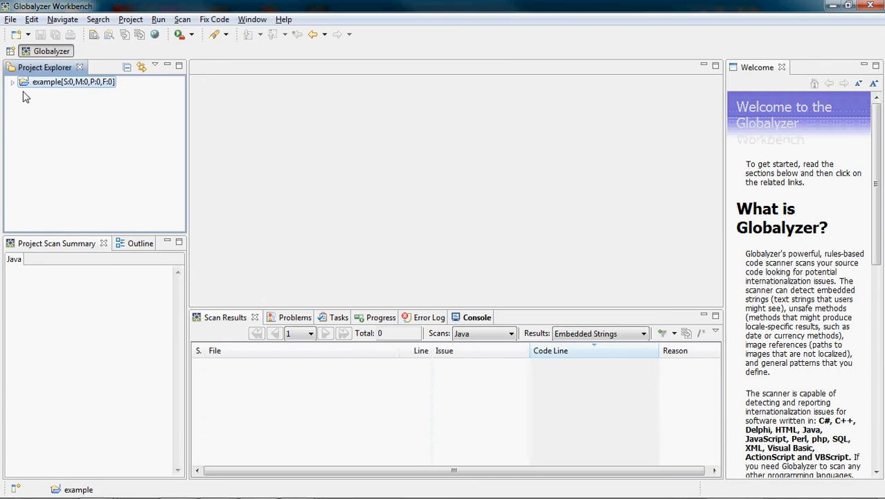
pyautogui.click(13, 81)
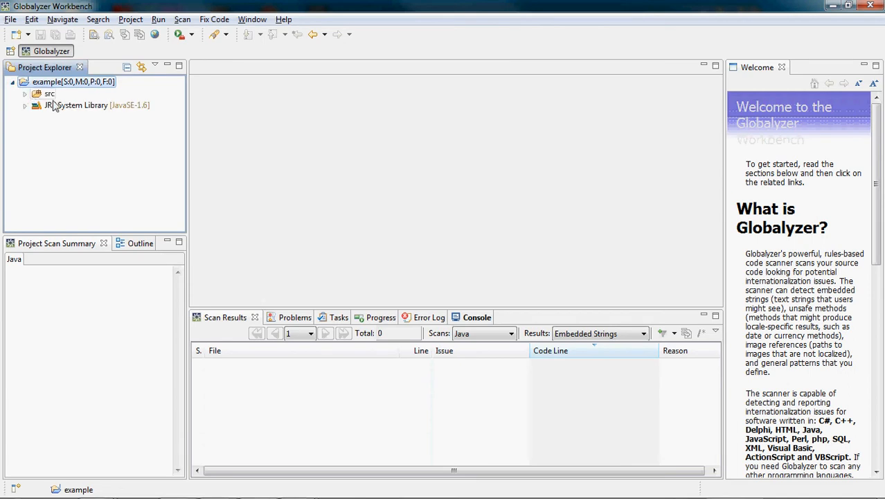
pyautogui.click(25, 95)
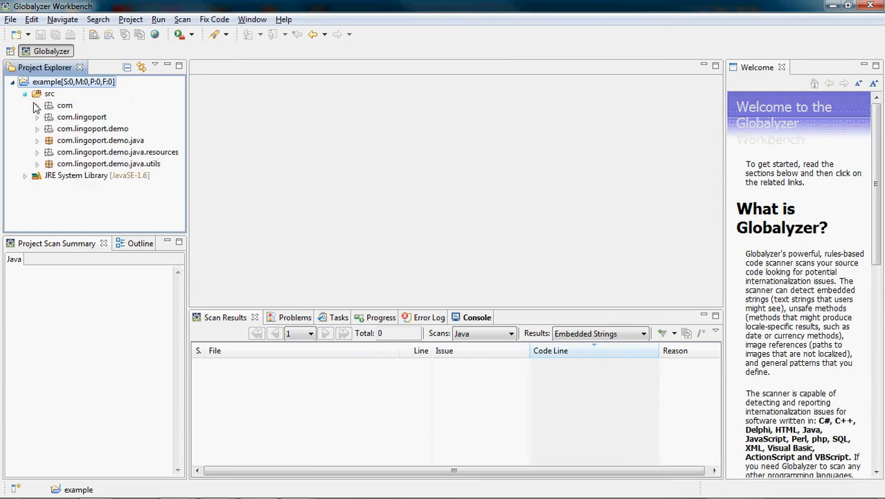
pyautogui.click(36, 140)
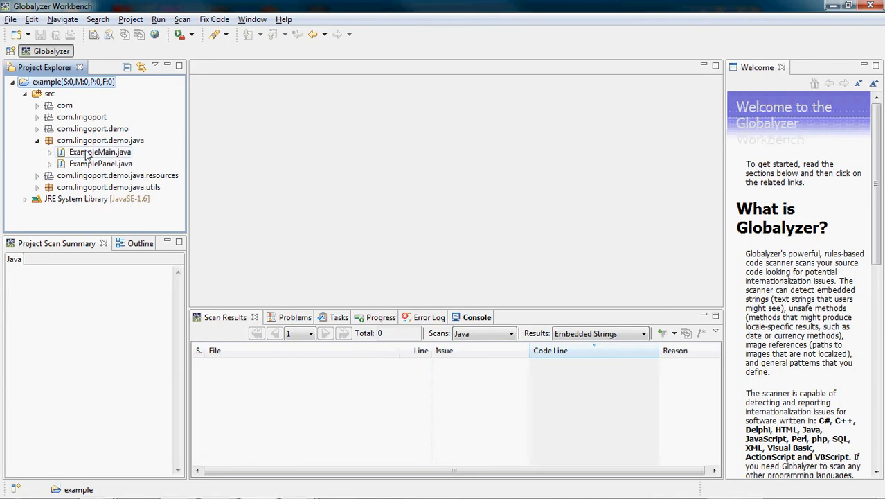
pyautogui.doubleClick(100, 151)
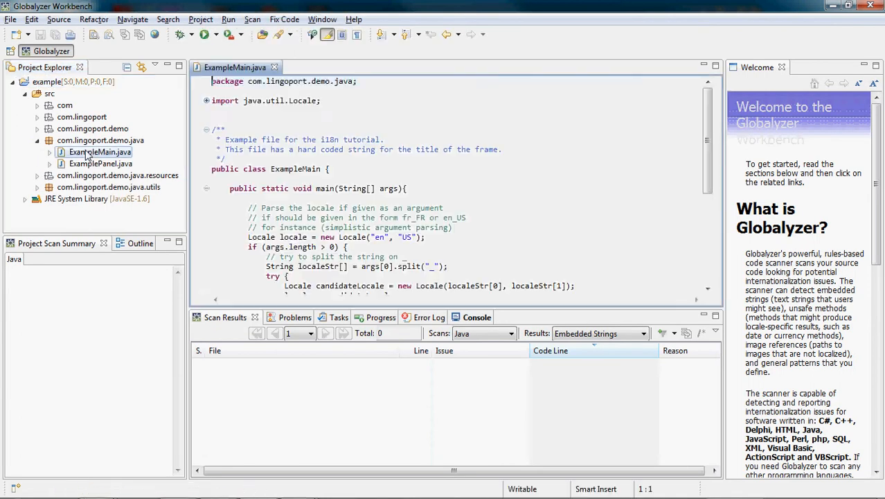
pyautogui.doubleClick(274, 189)
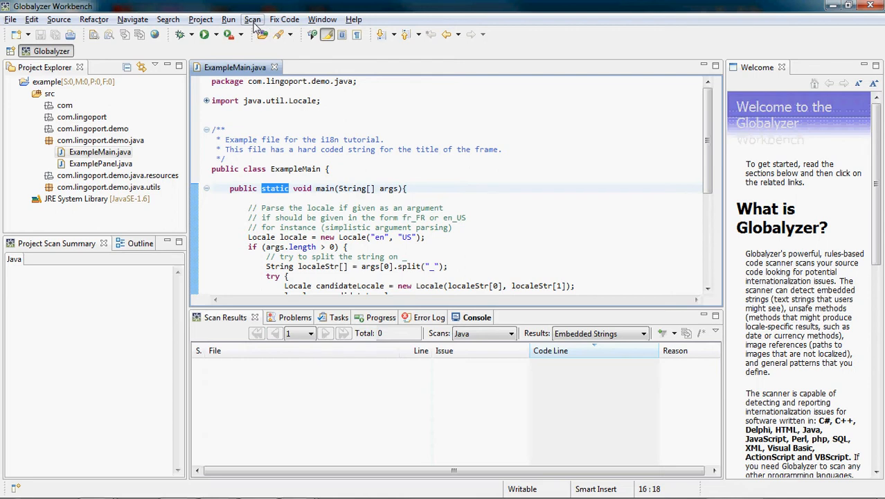
# Bring up the Scan menu to run a single scan of the example project
pyautogui.click(252, 19)
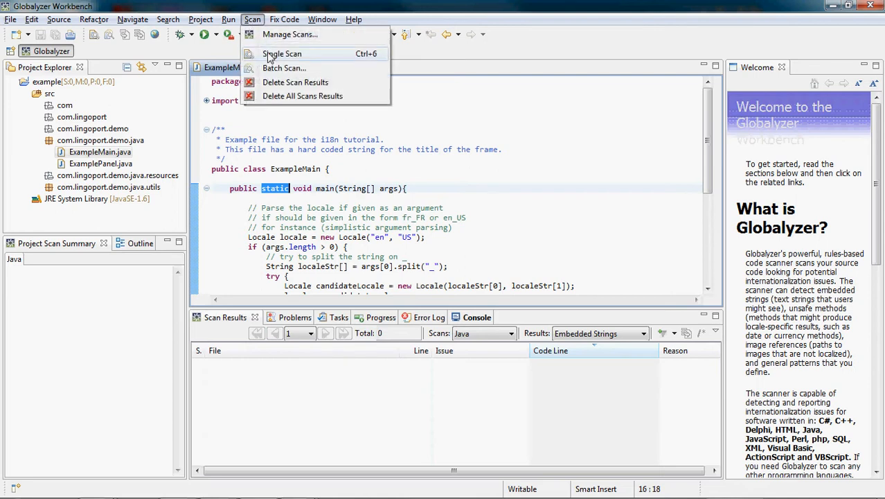
pyautogui.moveTo(140, 50)
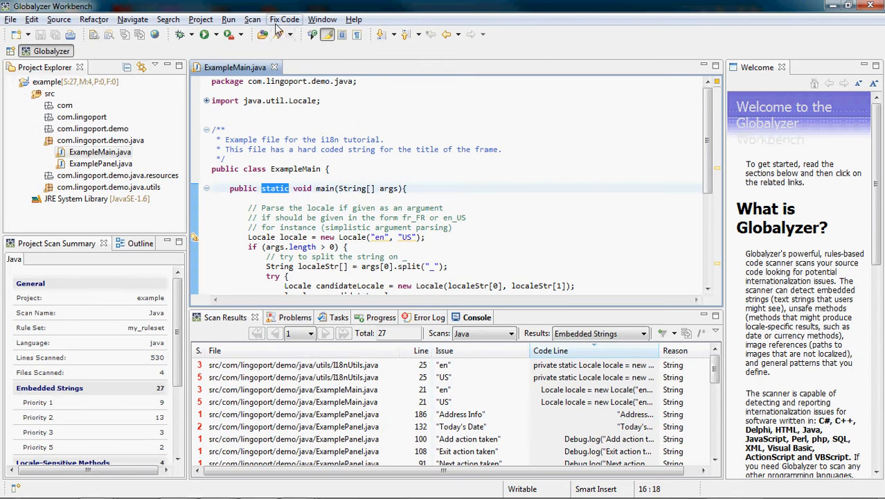
# Run the scan and inspect the line 21 "en" embedded string result in ExampleMain.java
pyautogui.click(252, 19)
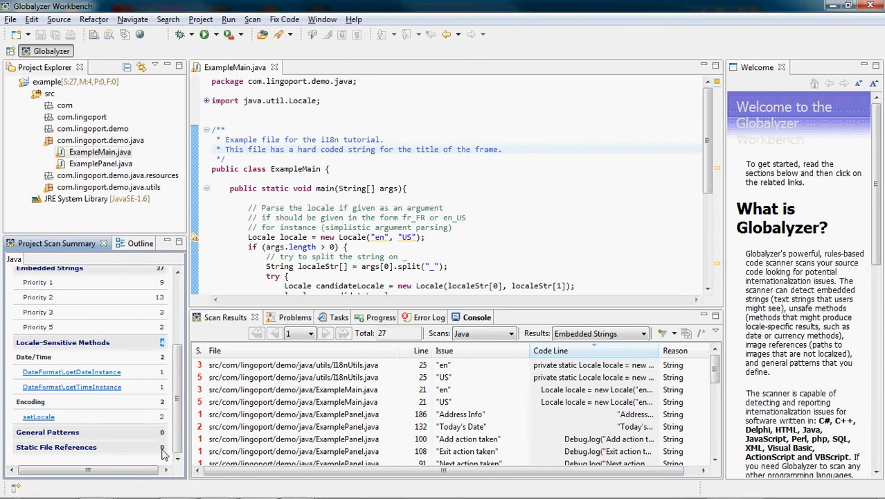
pyautogui.moveTo(374, 270)
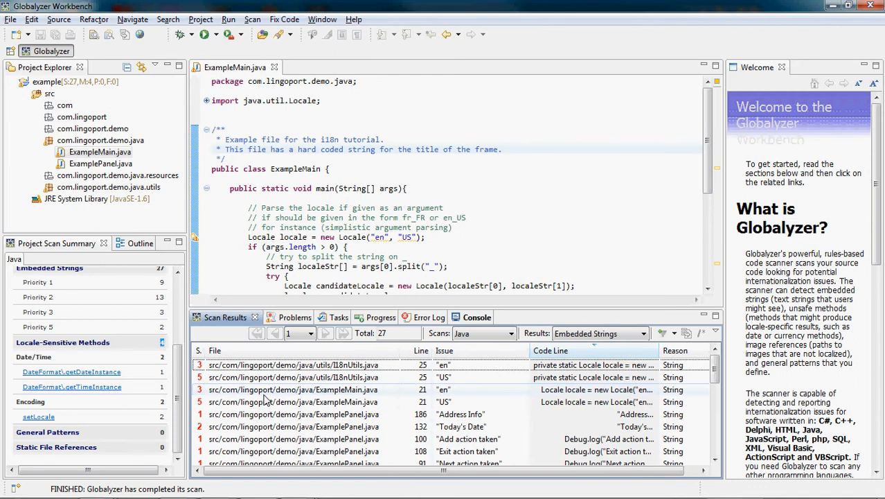
pyautogui.click(293, 389)
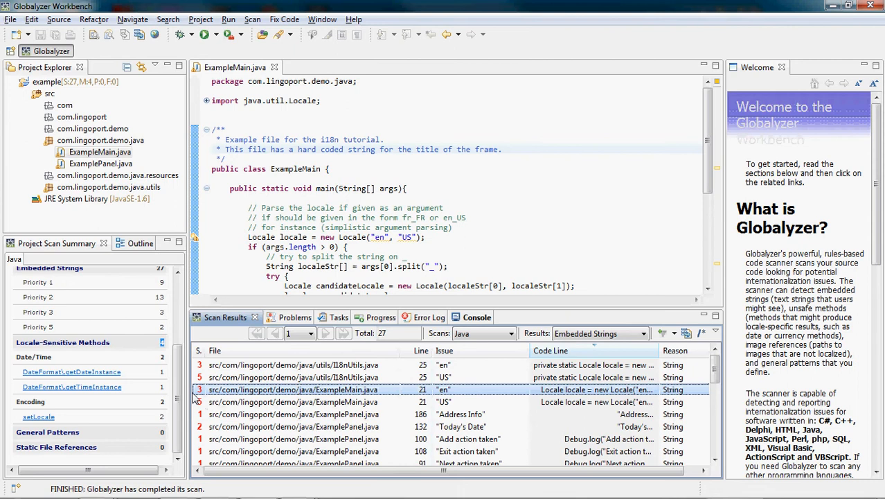
pyautogui.moveTo(426, 394)
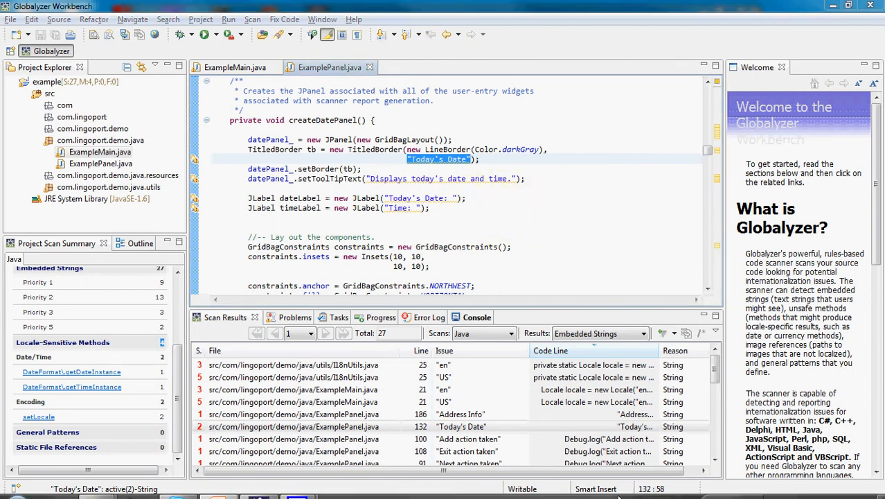
# Jump to the Debug.log "Add action taken" (line 100) and "Exit action taken" (line 108) results
pyautogui.click(291, 427)
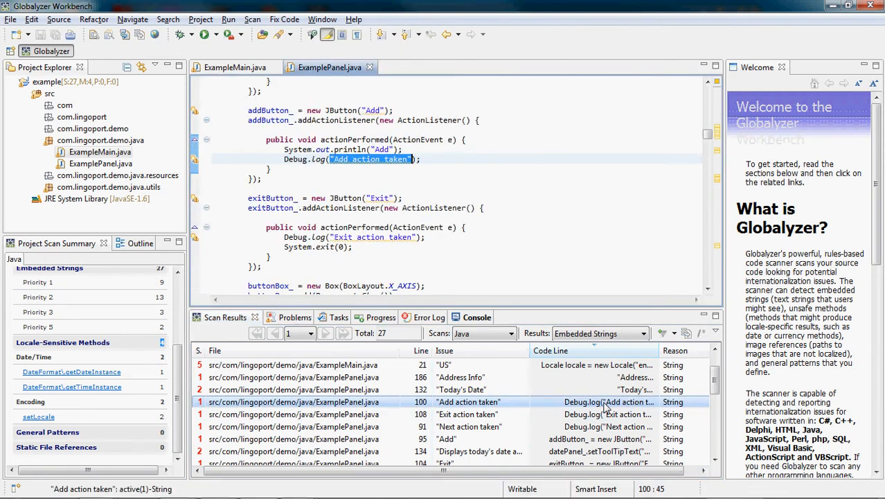
pyautogui.click(468, 412)
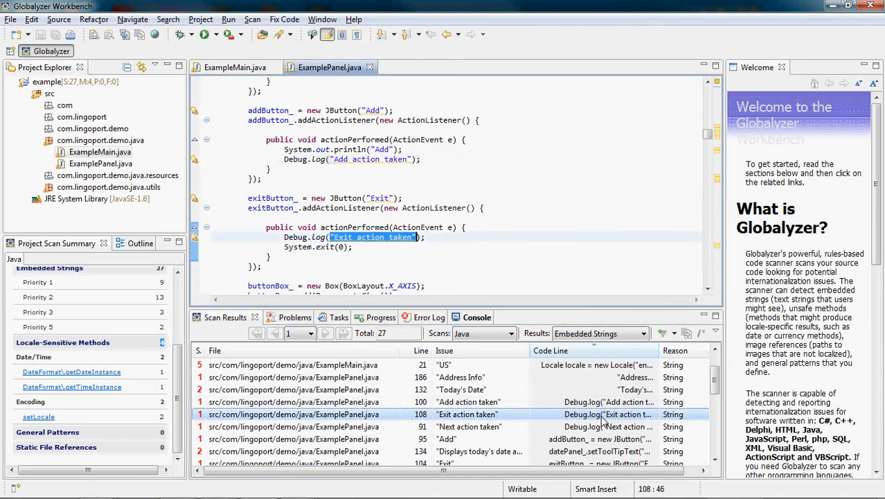
pyautogui.click(371, 237)
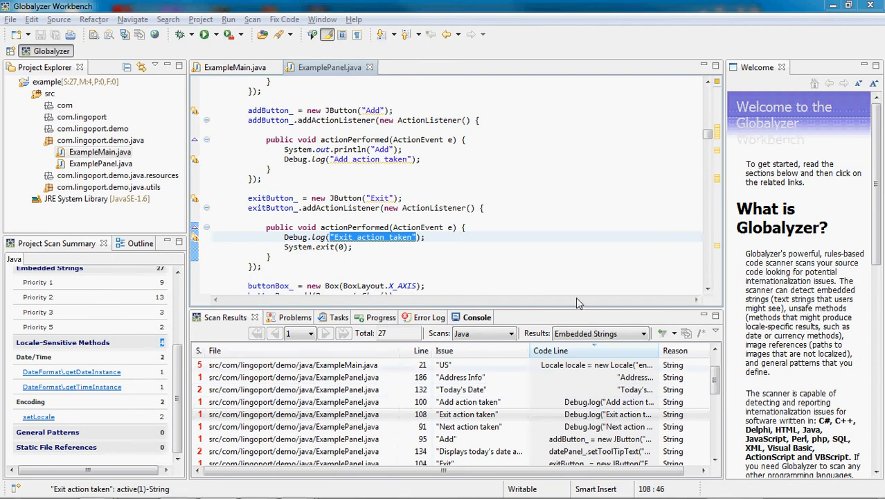
pyautogui.moveTo(482, 232)
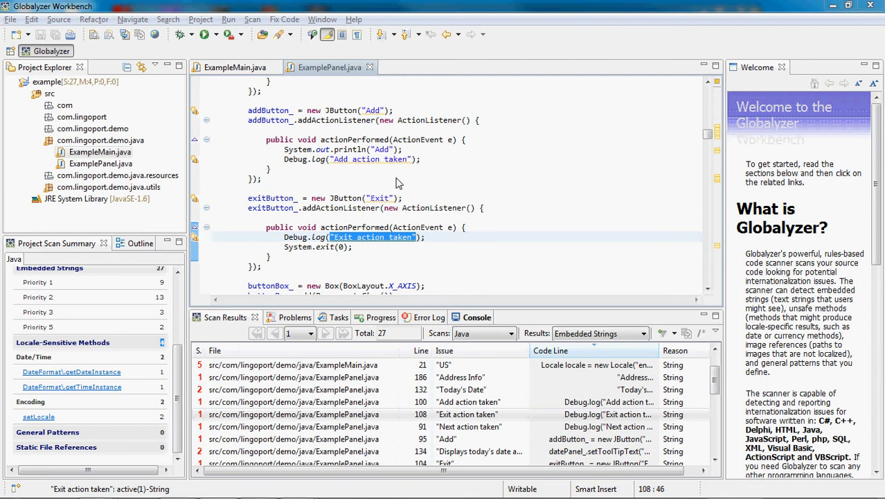
pyautogui.moveTo(164, 46)
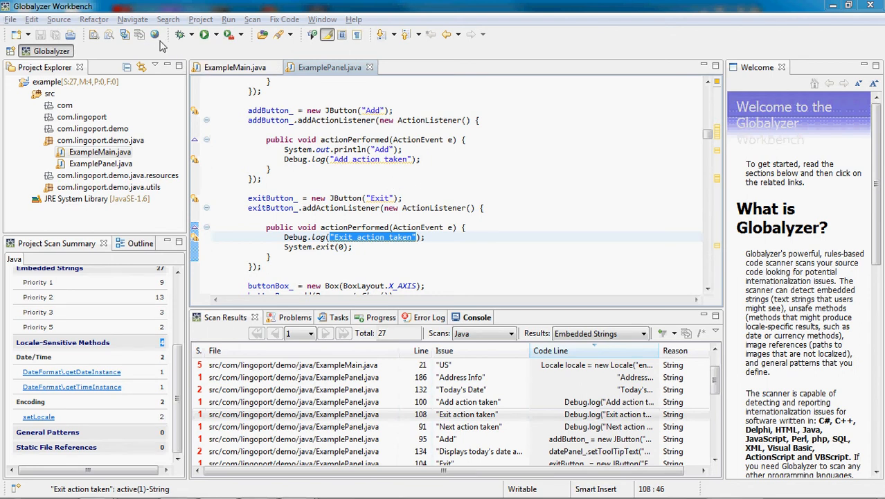
# Open my_ruleset on Globalyzer Server and configure its String Method Filters
pyautogui.click(156, 34)
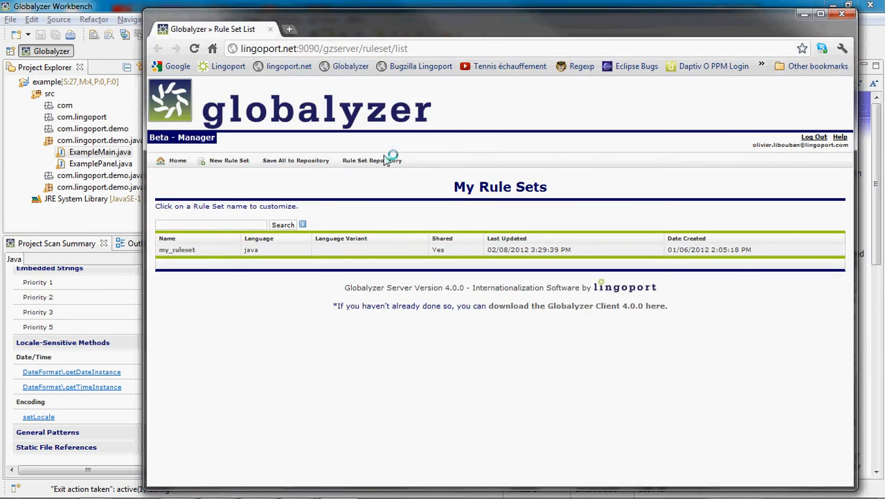
pyautogui.moveTo(194, 249)
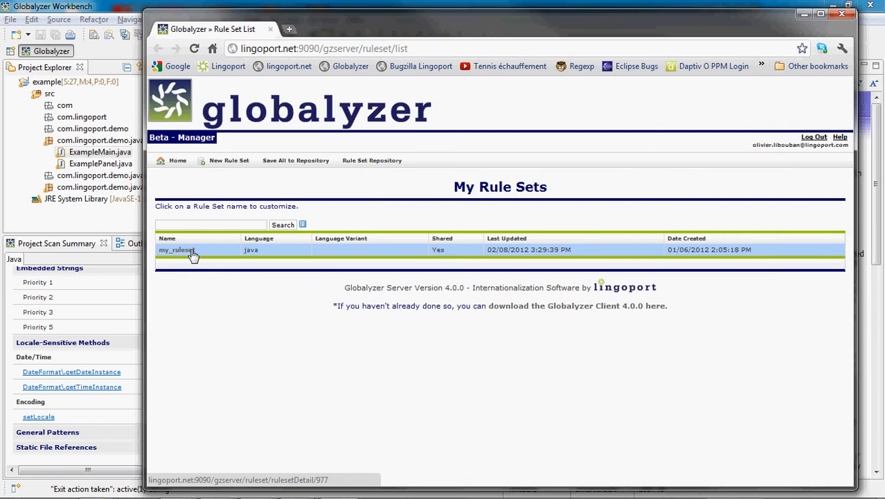
pyautogui.click(177, 249)
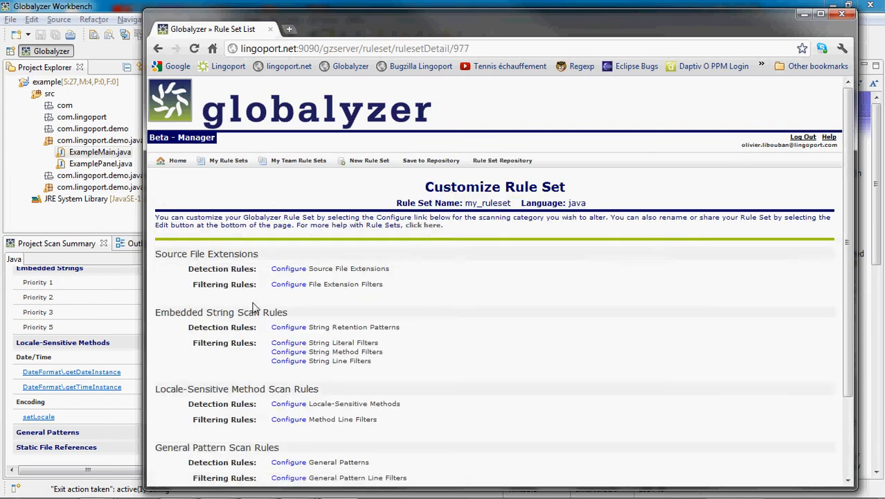
pyautogui.doubleClick(194, 313)
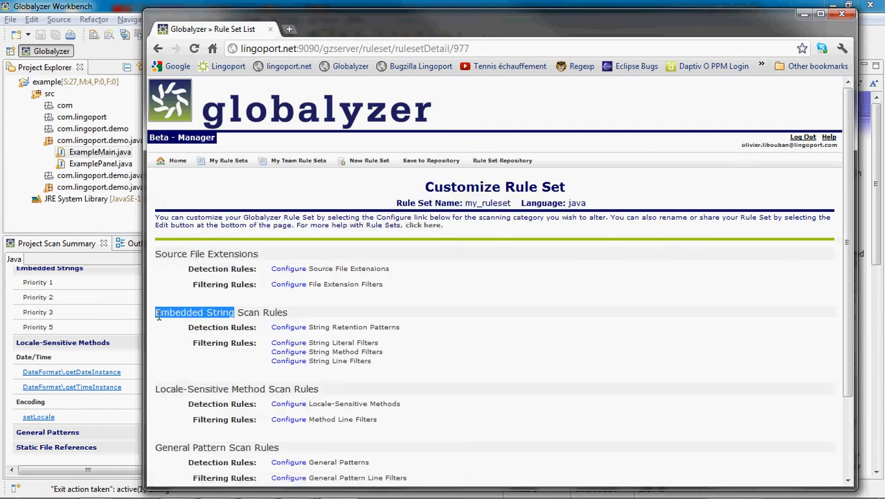
pyautogui.scroll(-3)
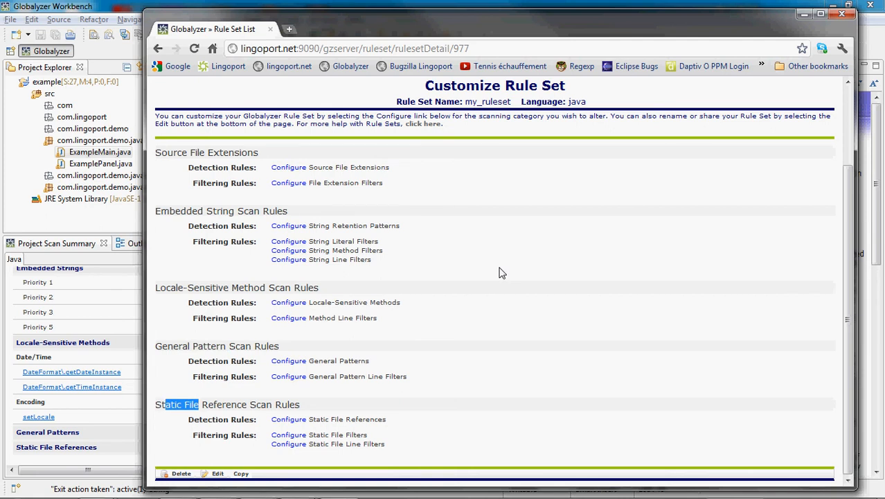
pyautogui.moveTo(288, 250)
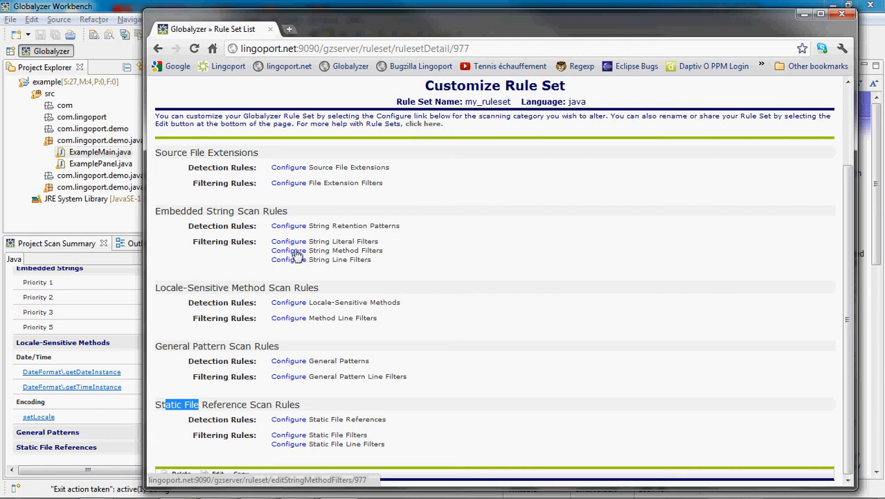
pyautogui.moveTo(299, 255)
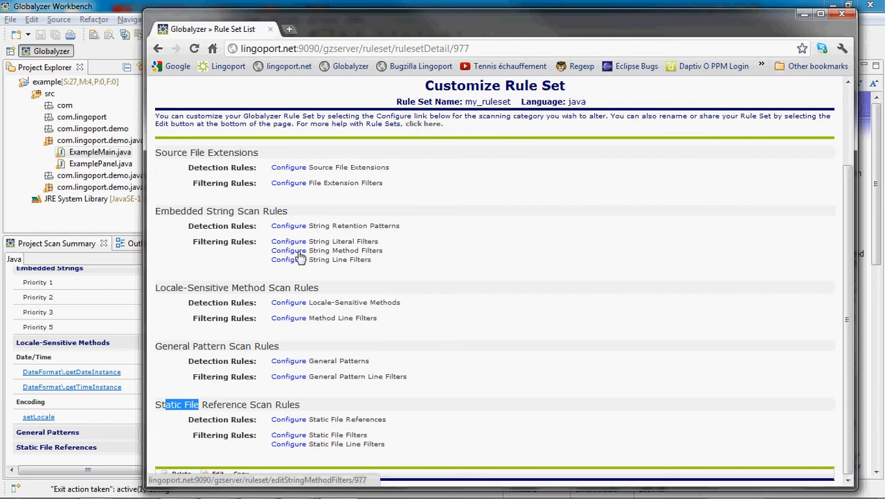
pyautogui.click(288, 249)
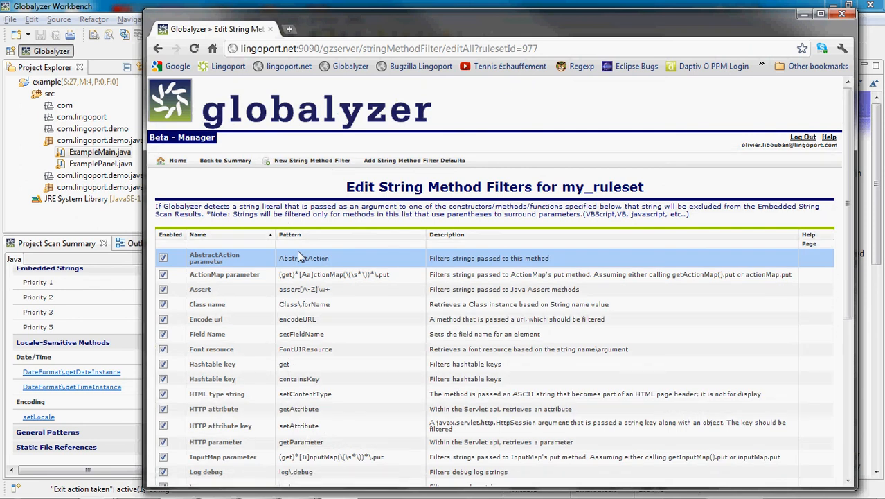
pyautogui.moveTo(312, 161)
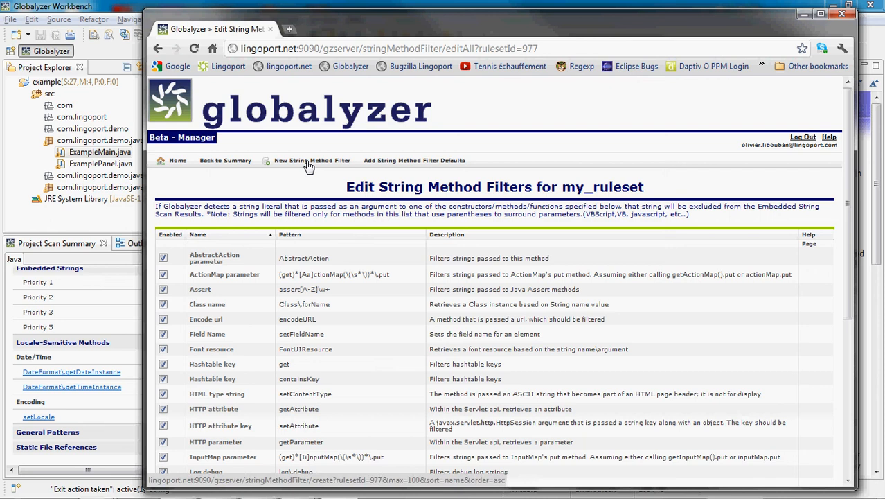
# Start a new string method filter named 'debugging statement' with pattern Debug\.log
pyautogui.click(312, 161)
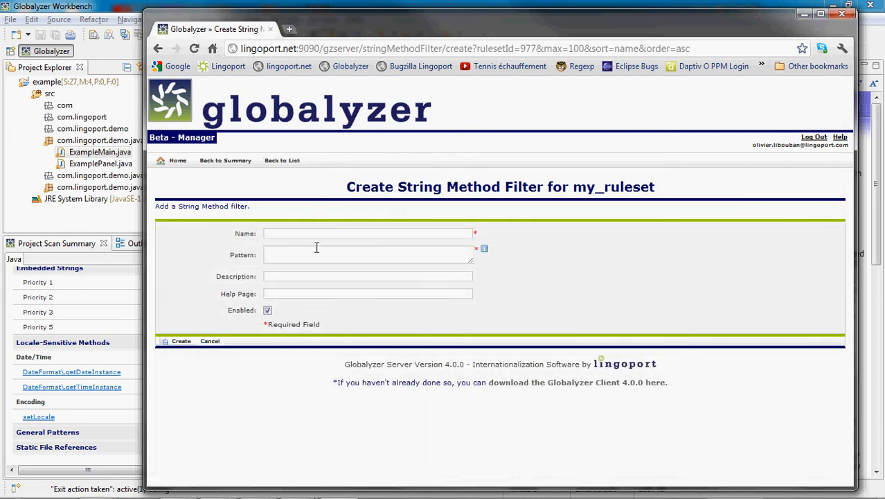
pyautogui.click(367, 232)
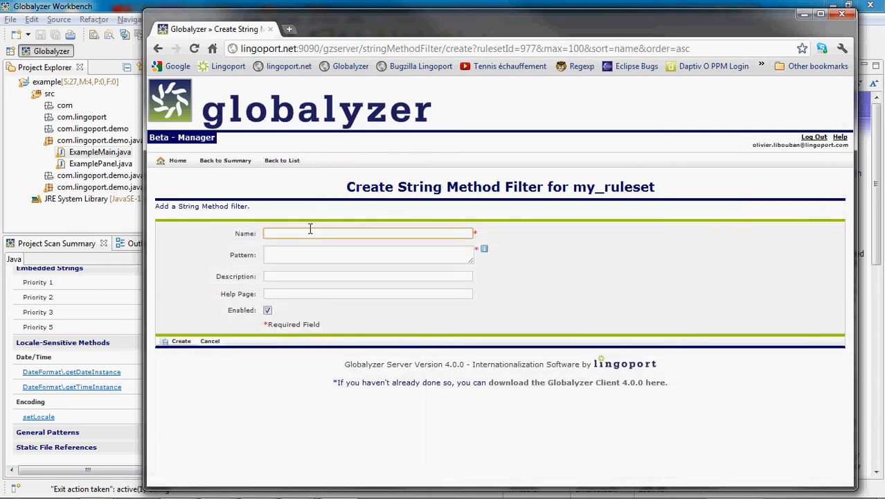
pyautogui.write('Deb')
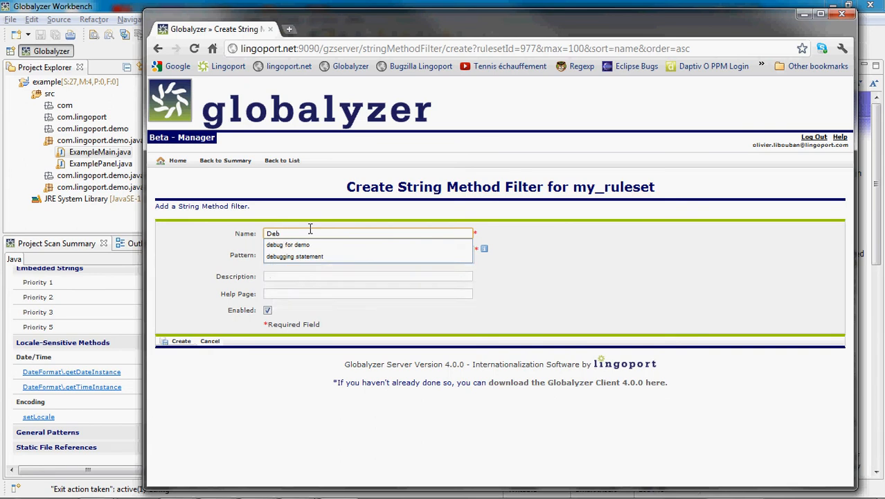
pyautogui.click(295, 256)
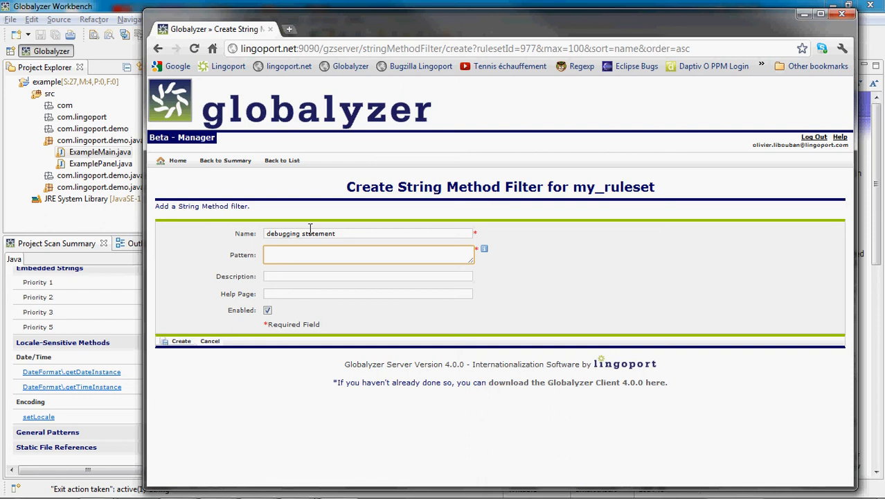
pyautogui.click(369, 255)
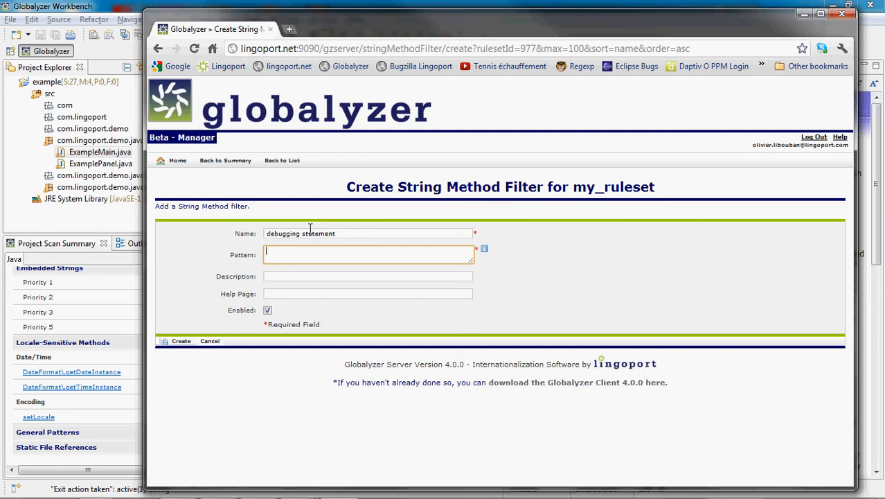
pyautogui.write('Debug\\.log')
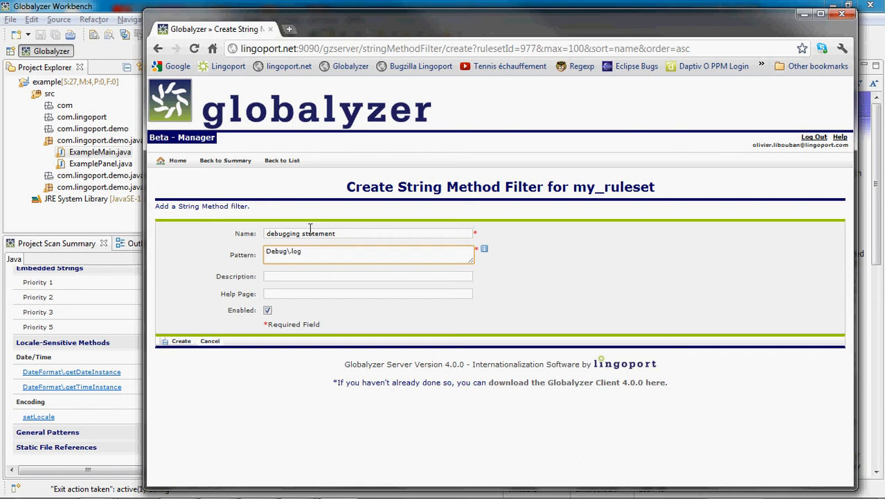
# Give the filter the description 'description' and create it
pyautogui.click(369, 276)
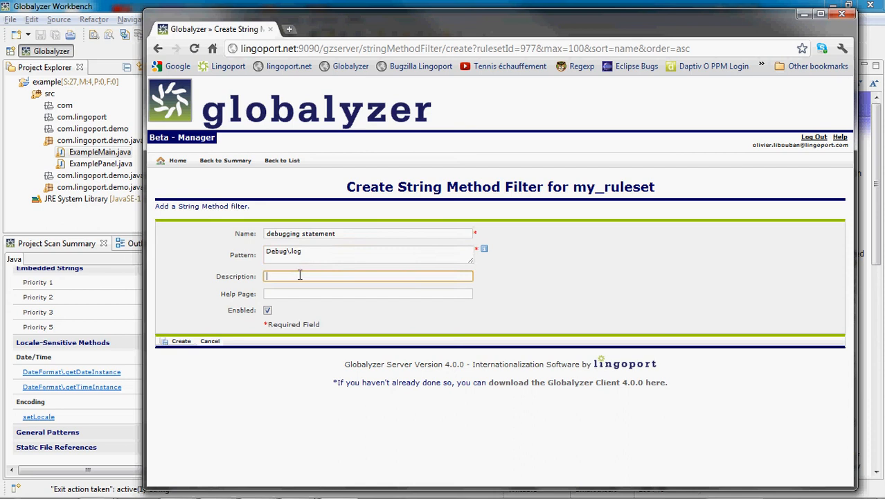
pyautogui.write('description')
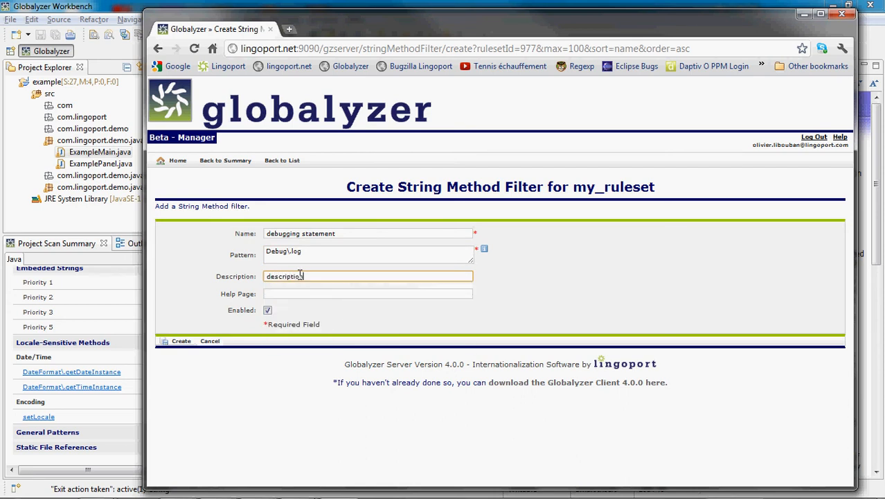
pyautogui.click(369, 294)
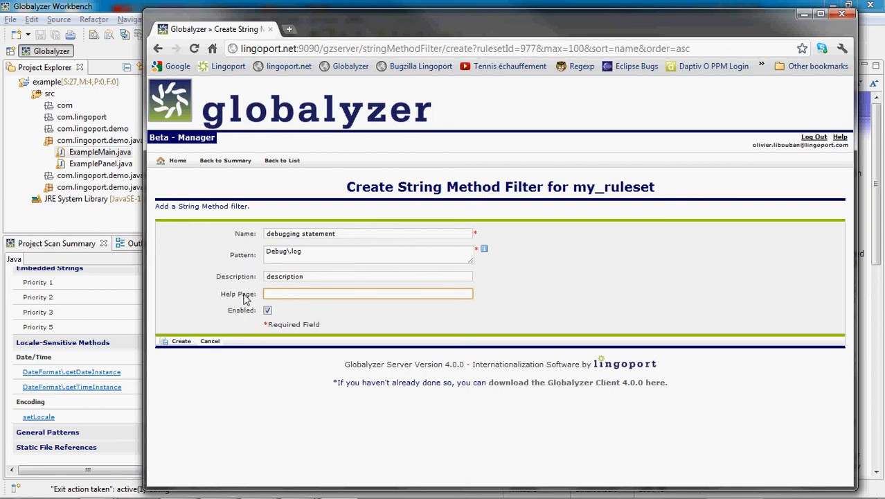
pyautogui.moveTo(188, 345)
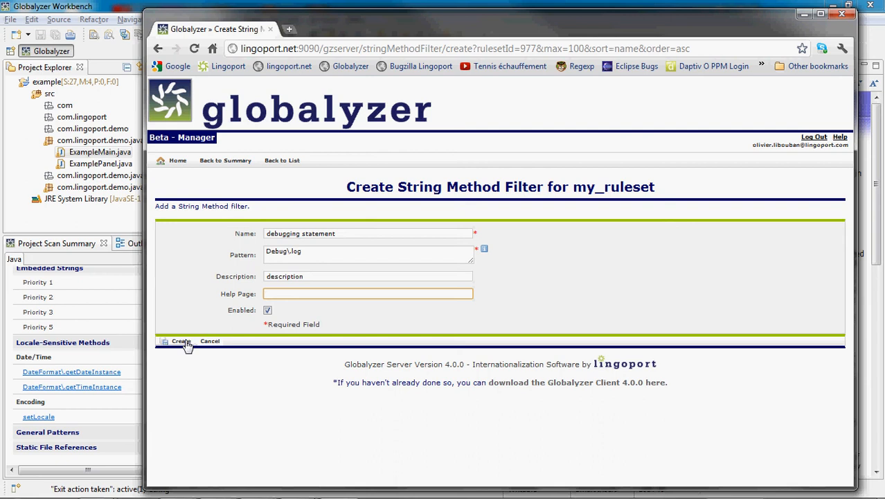
pyautogui.click(179, 341)
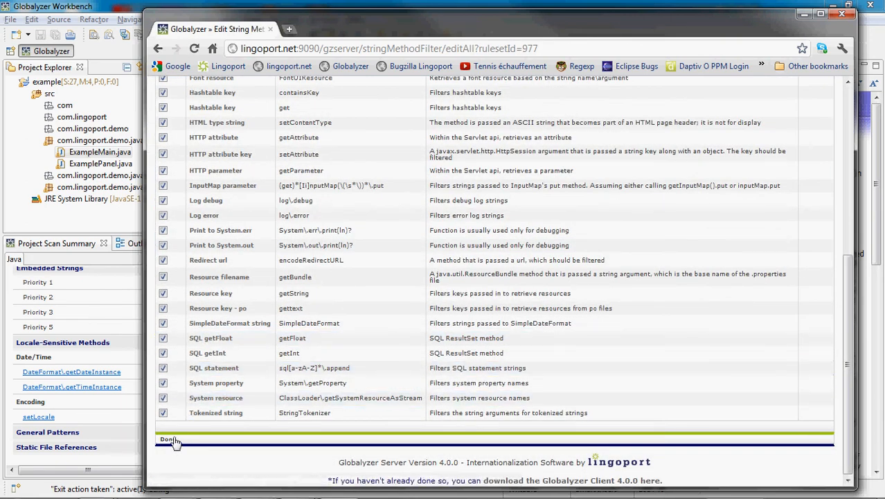
# Finish the filter list with Done and close the browser, returning to Workbench
pyautogui.click(169, 439)
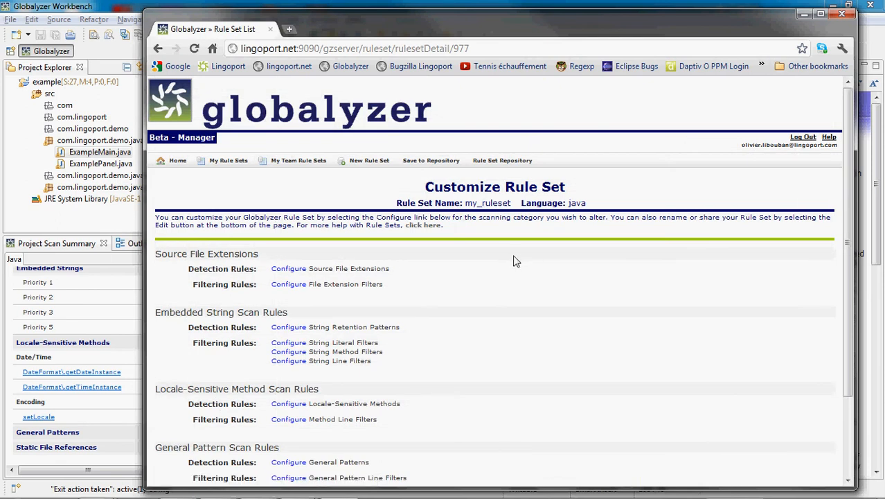
pyautogui.moveTo(573, 194)
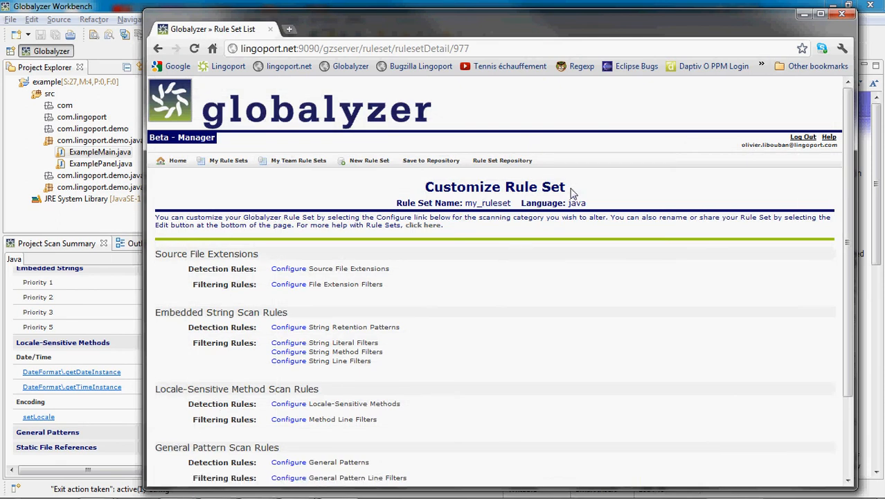
pyautogui.moveTo(796, 33)
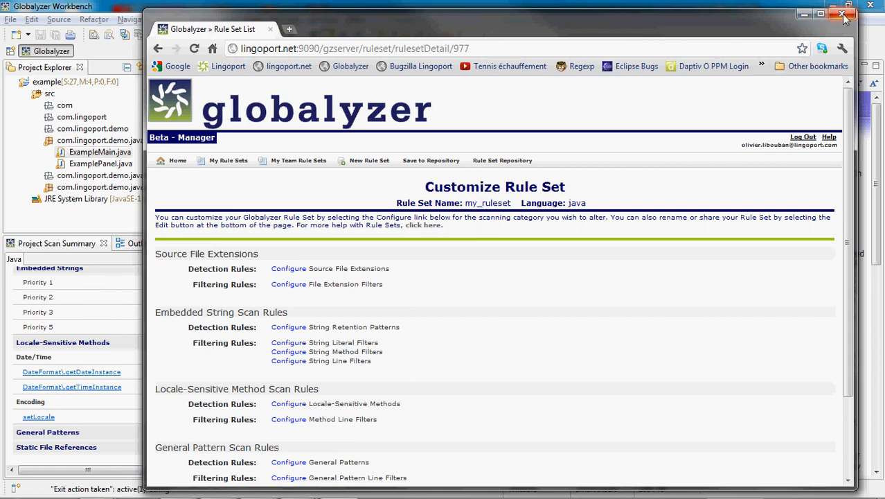
pyautogui.click(844, 14)
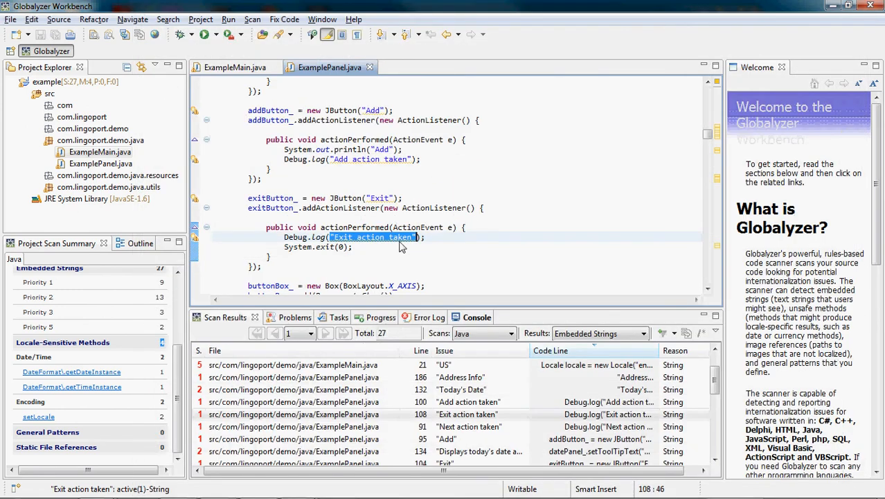